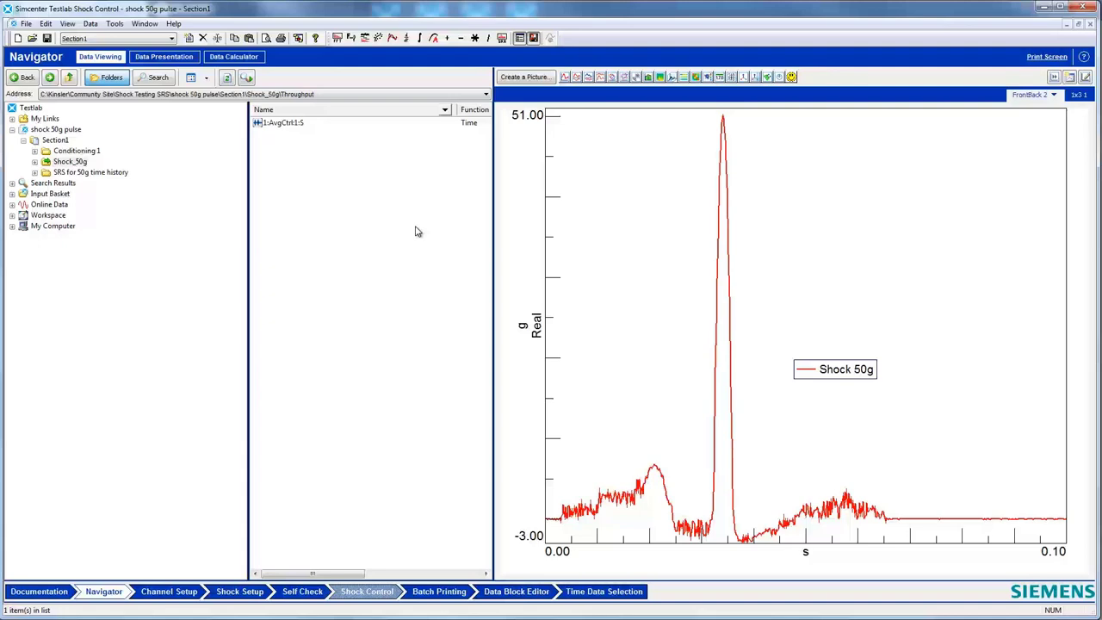
mouse_move(431, 227)
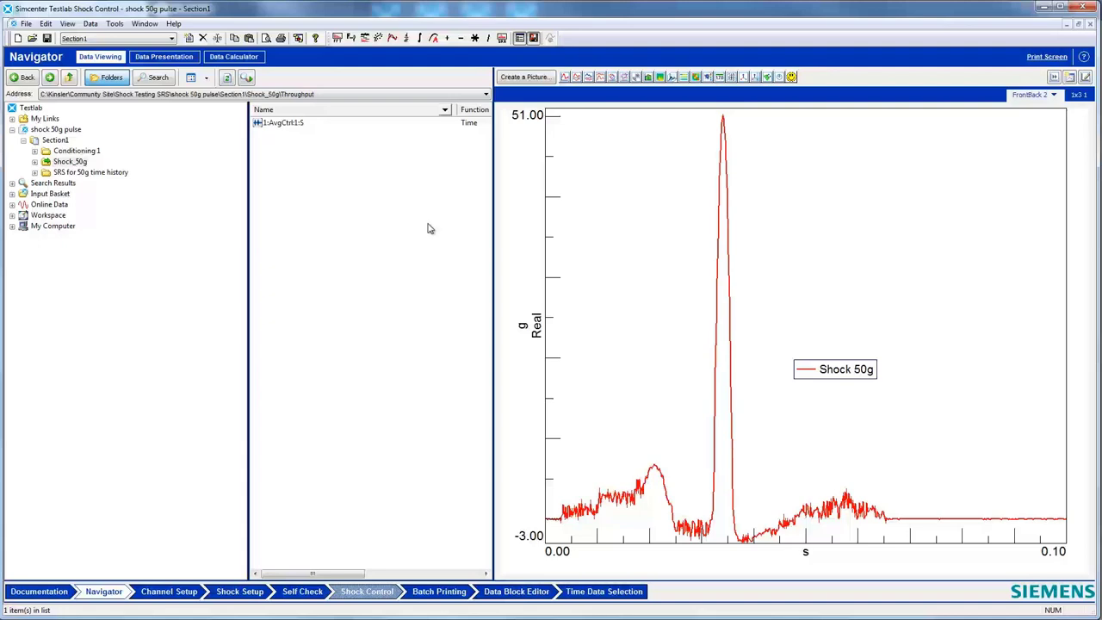
mouse_move(624, 172)
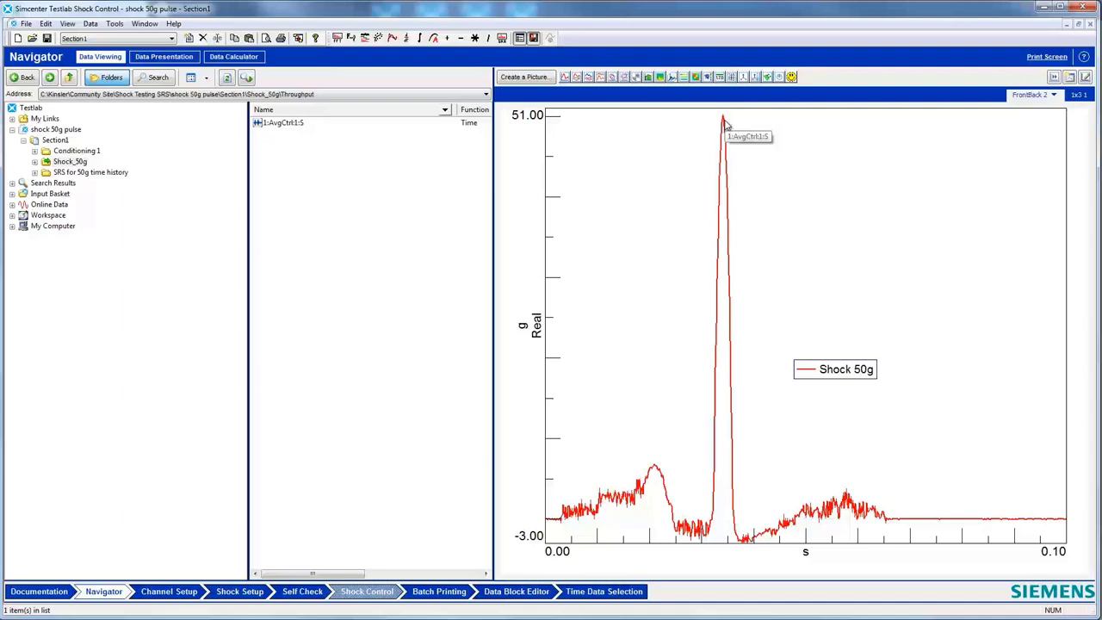
mouse_move(724, 124)
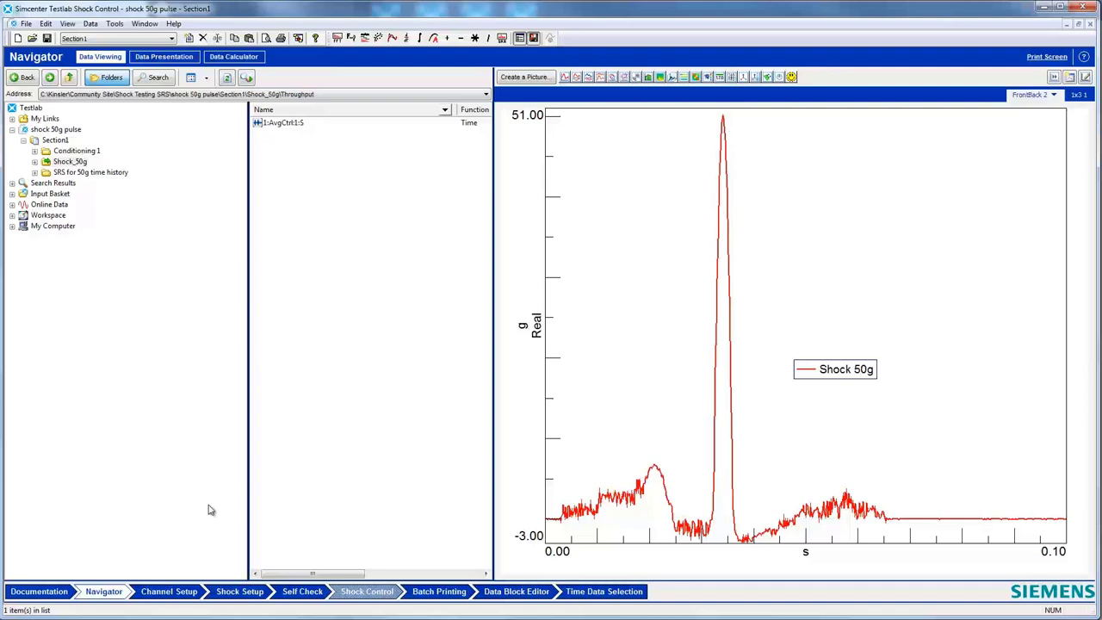
mouse_move(725, 274)
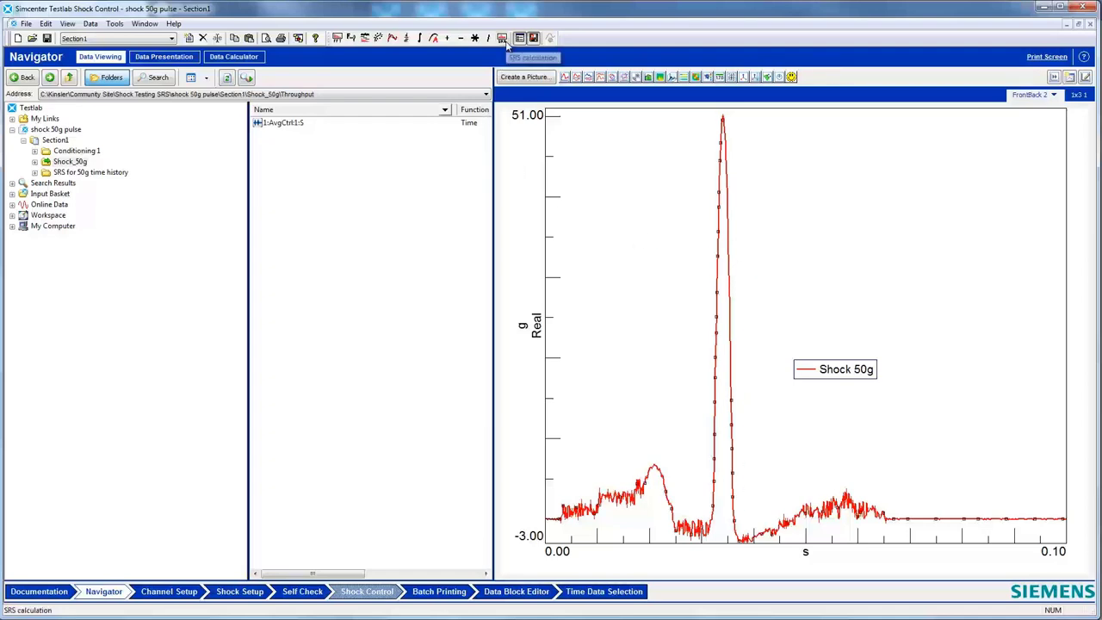
Compute the SRS of the 50g pulse over 10 to 2000 Hz.
click(507, 38)
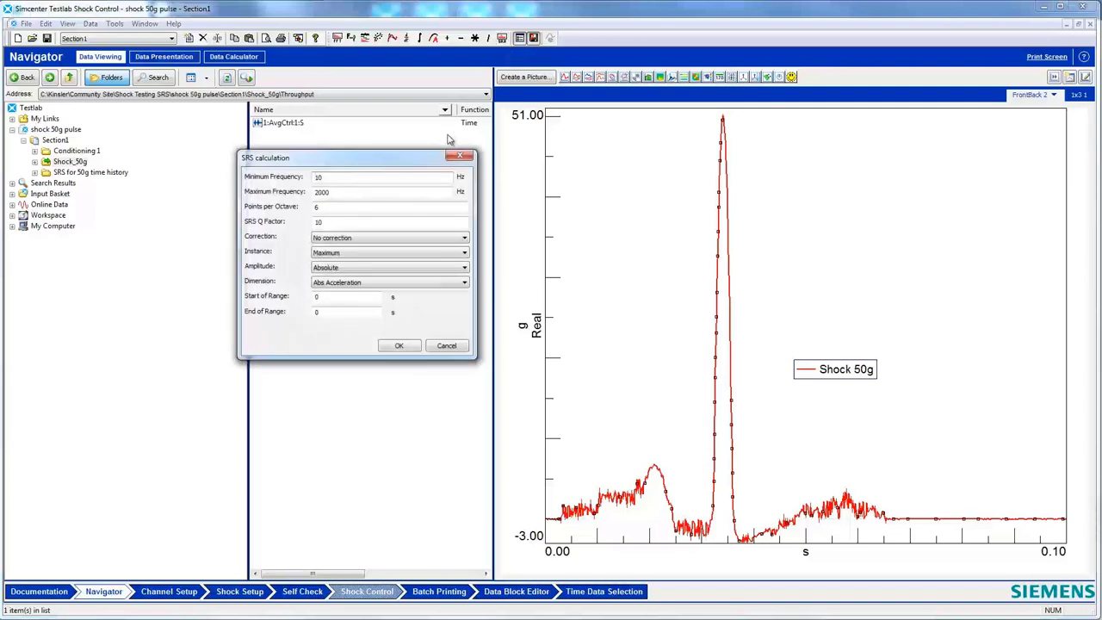
mouse_move(281, 249)
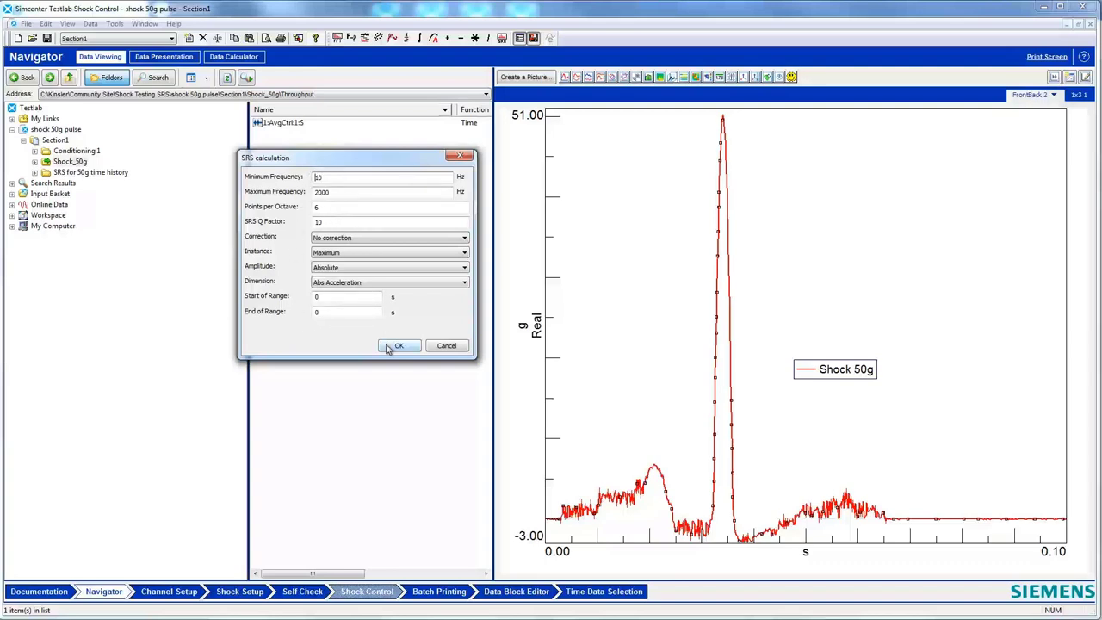
click(399, 345)
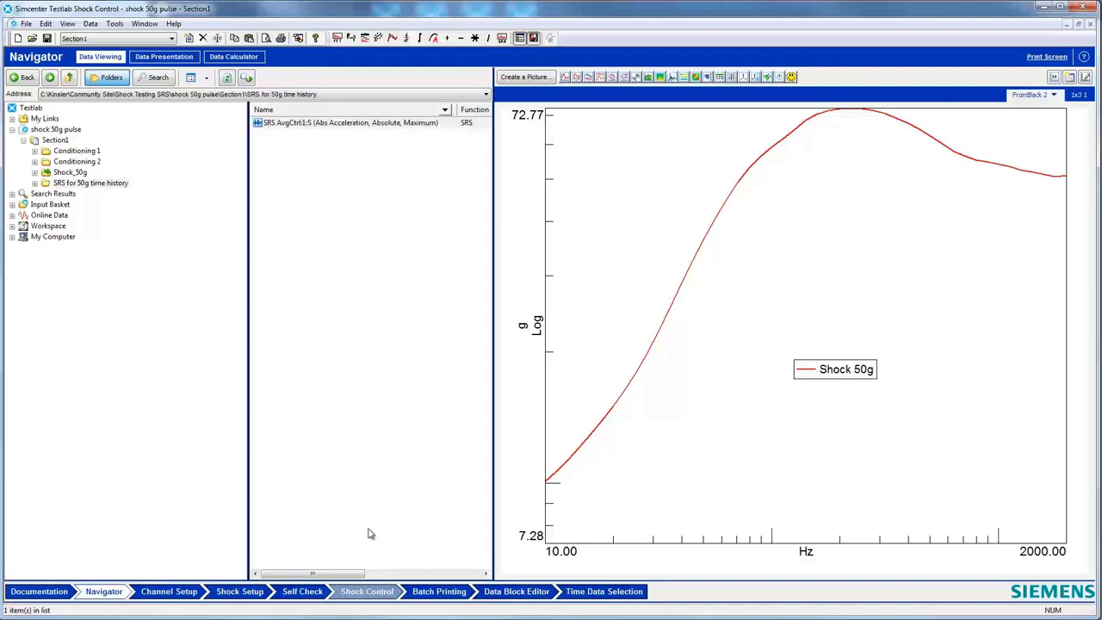
In Shock Setup, change the reference pulse type from Classical to SRS.
click(237, 592)
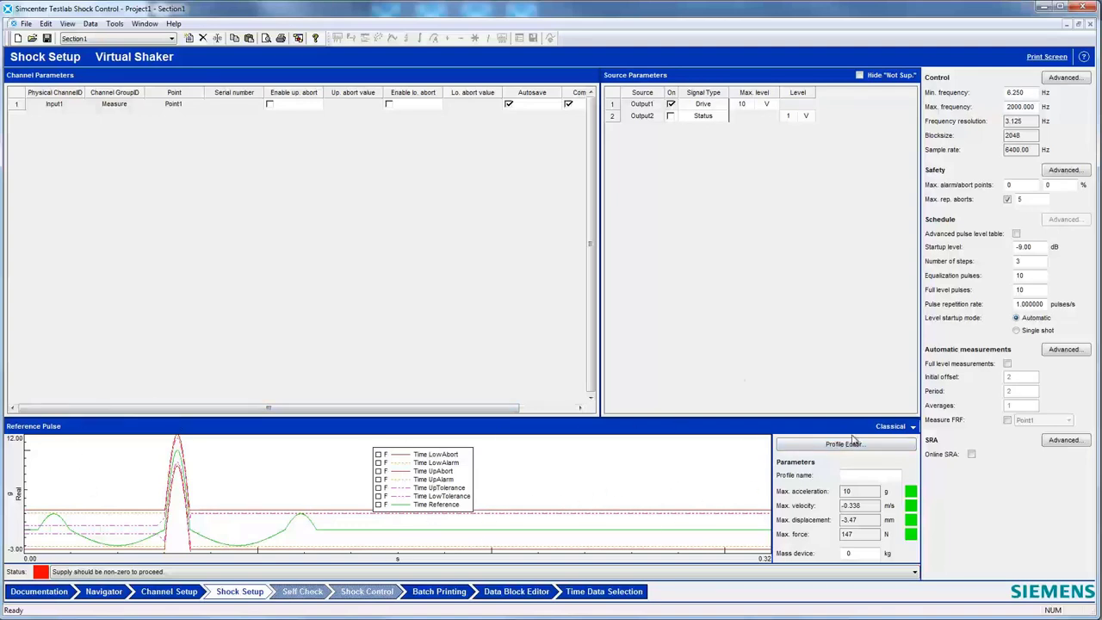
click(911, 427)
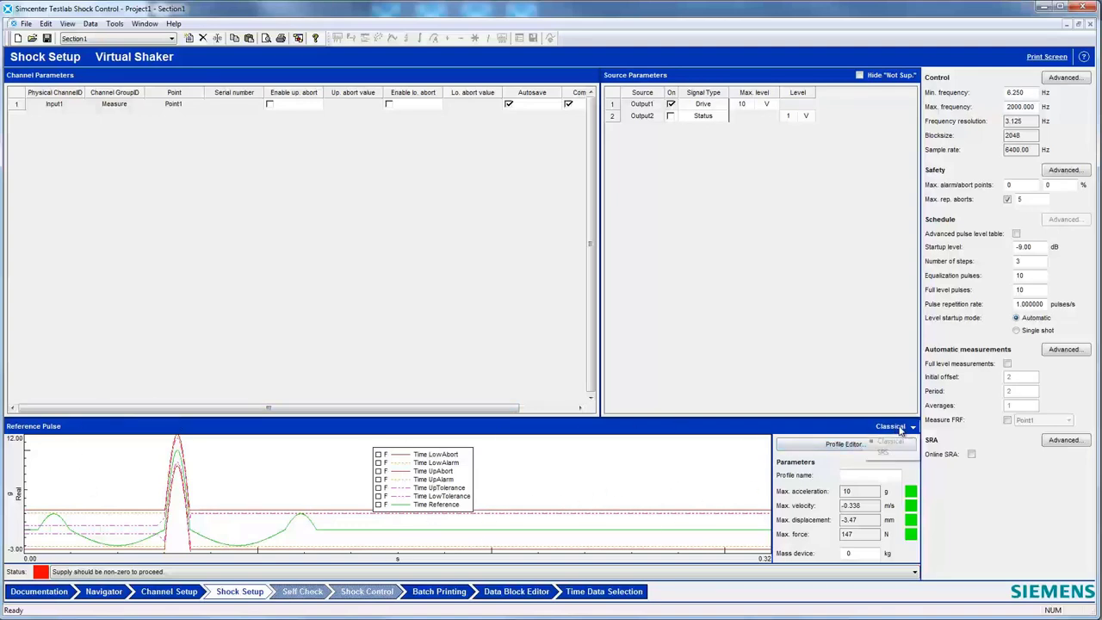
click(916, 427)
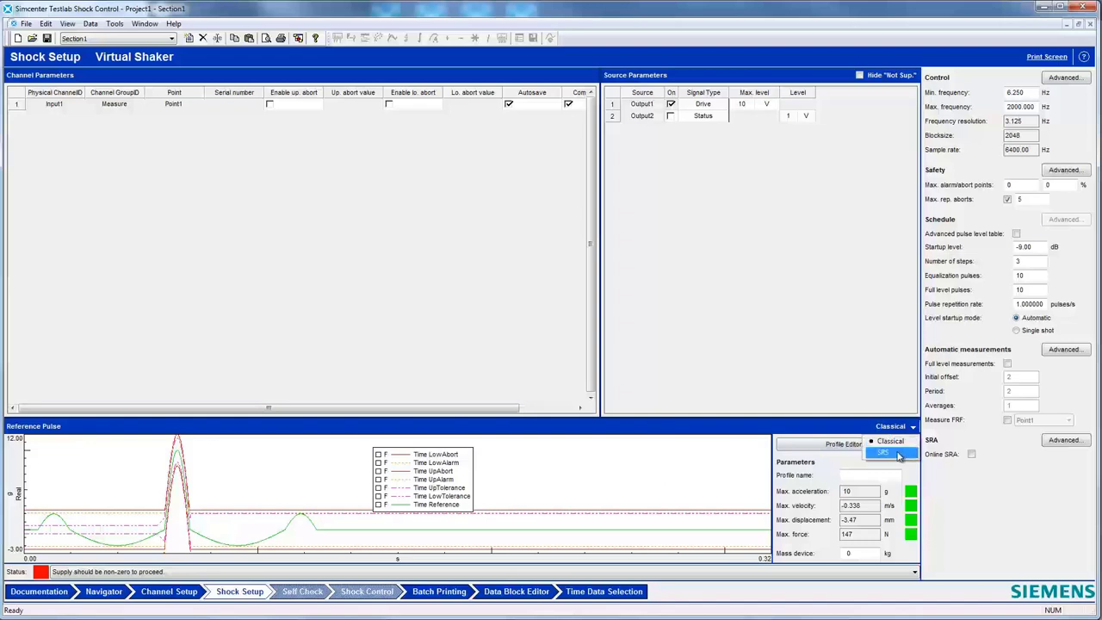
click(881, 451)
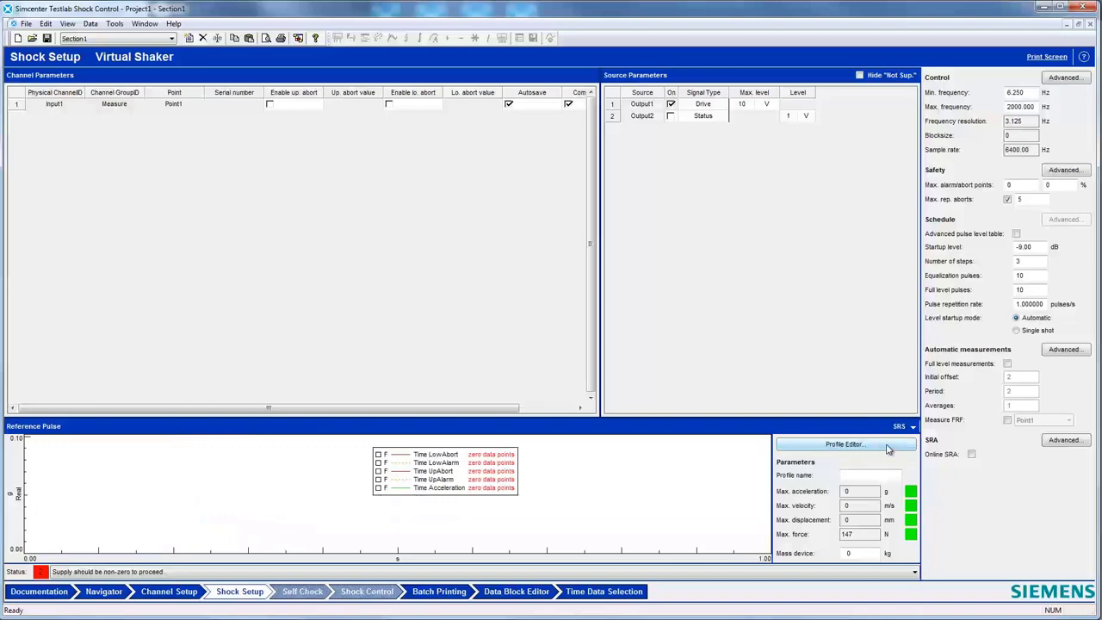
Import the 50g shock SRS from Section1 as the target profile in the Profile Editor.
click(836, 444)
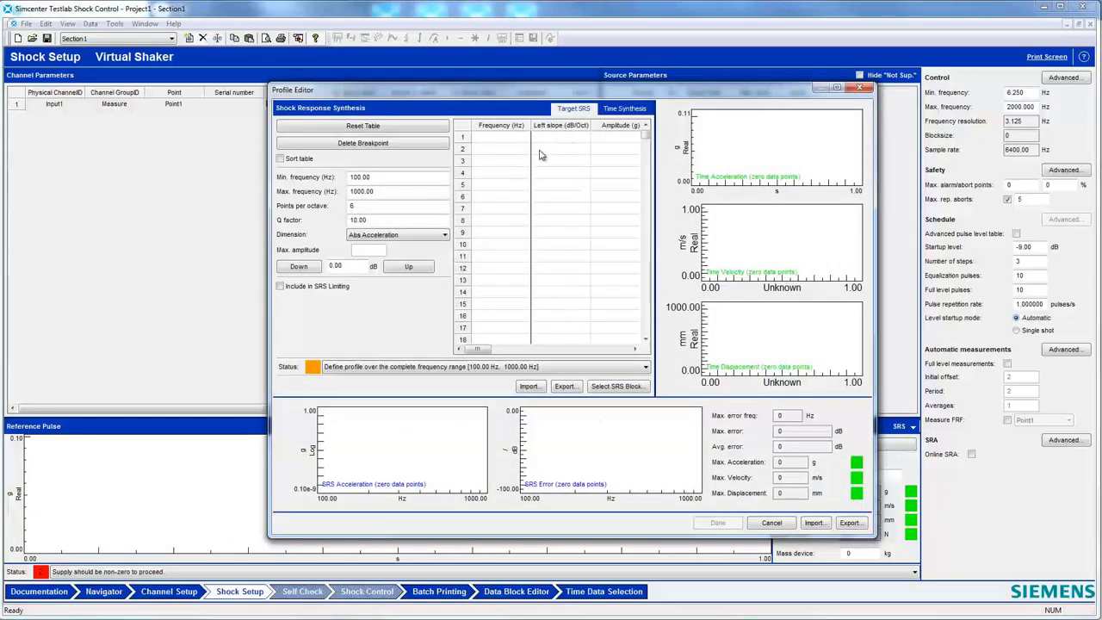
mouse_move(548, 152)
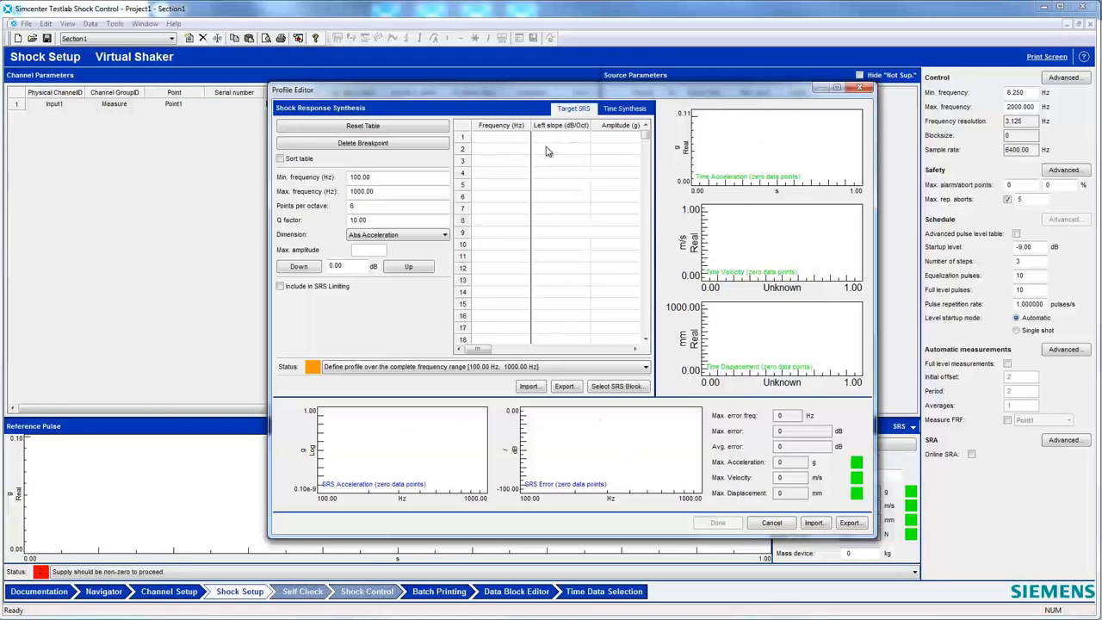
mouse_move(520, 145)
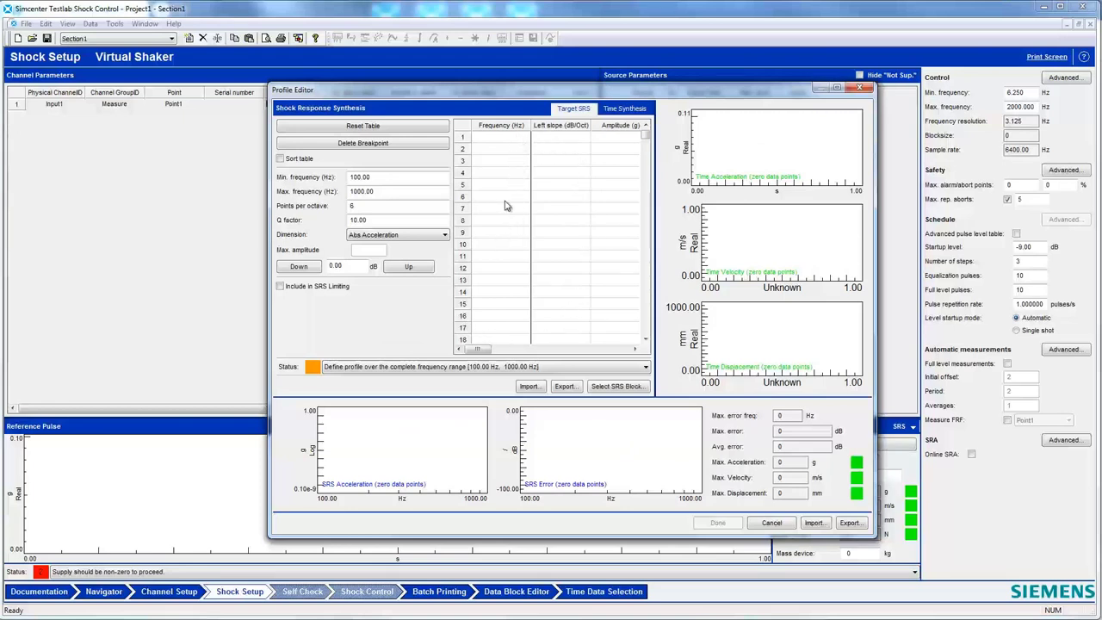
mouse_move(611, 207)
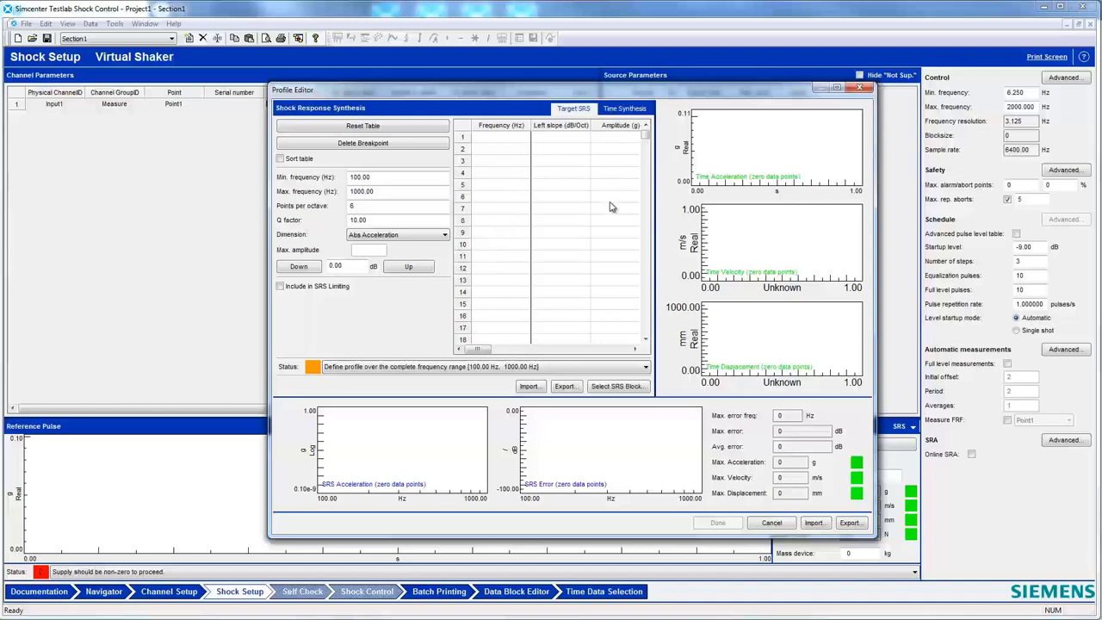
mouse_move(568, 286)
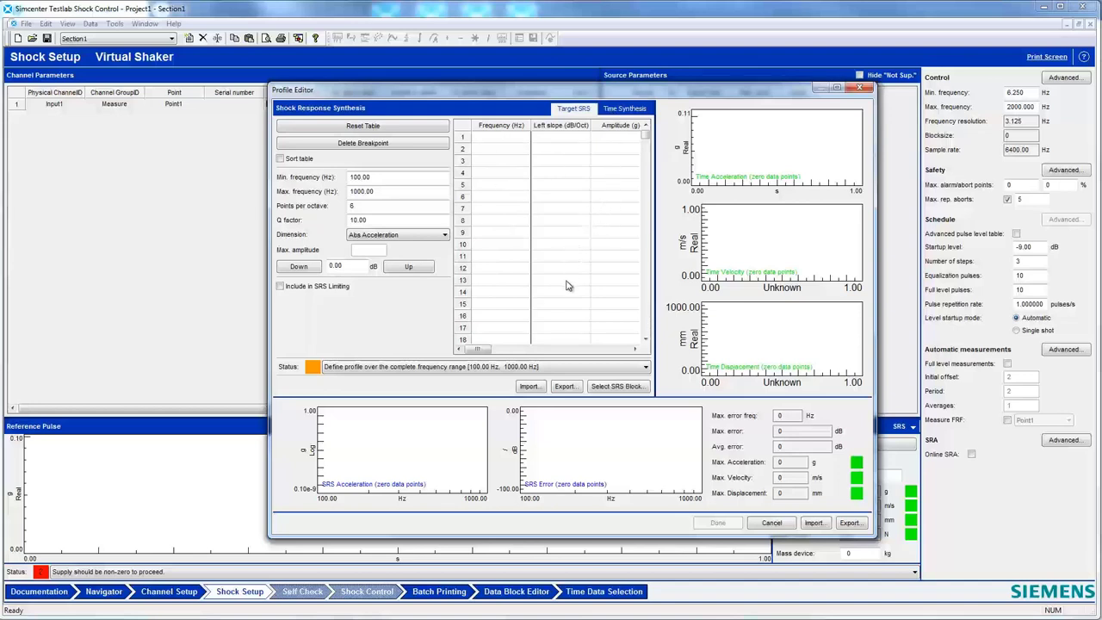
mouse_move(618, 386)
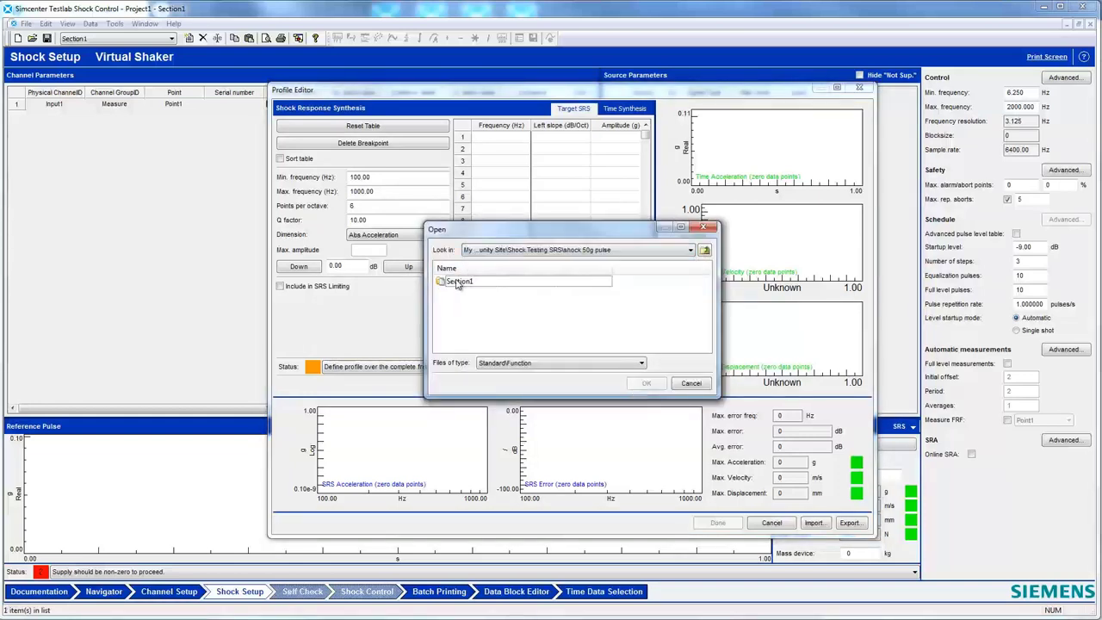
double_click(458, 282)
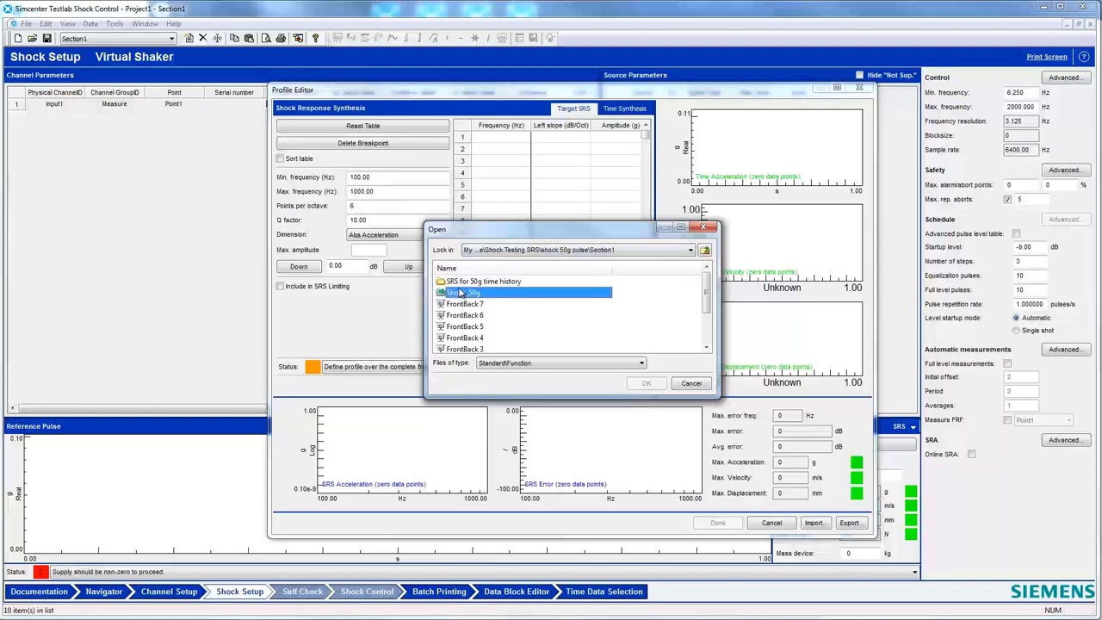
click(647, 383)
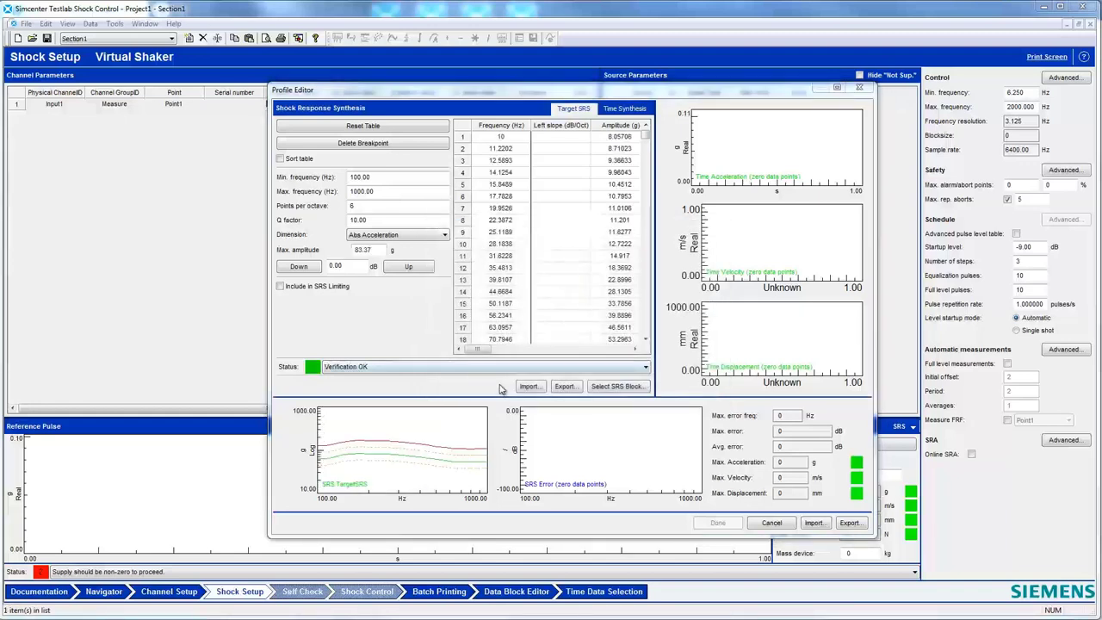
mouse_move(389, 440)
text(2000)
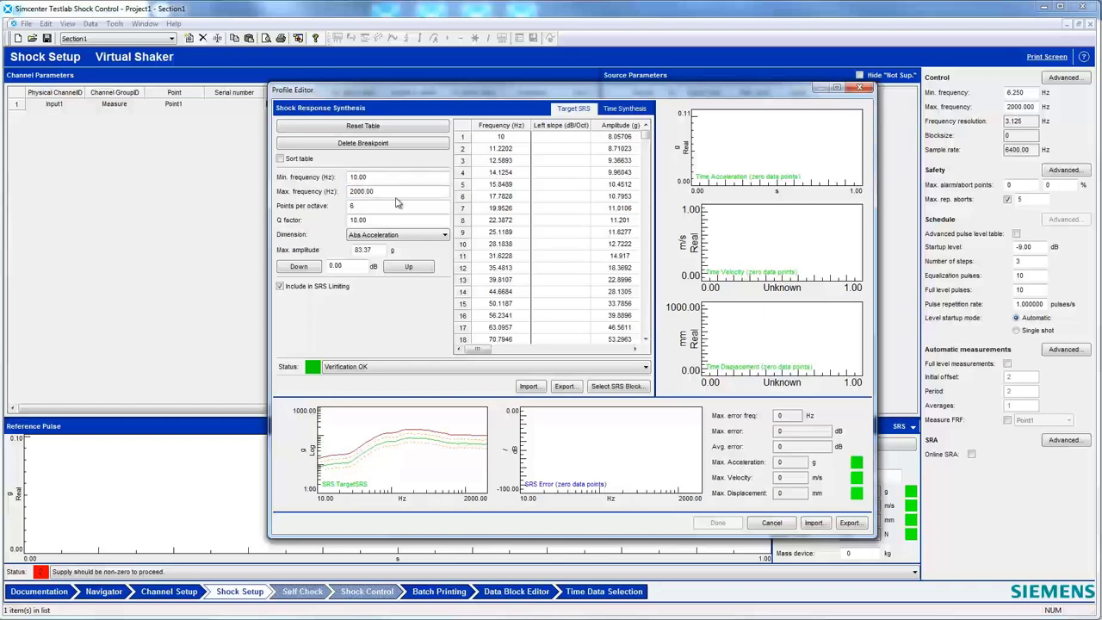
Show the Time Synthesis settings with Wavelet as the synthesis type.
click(623, 106)
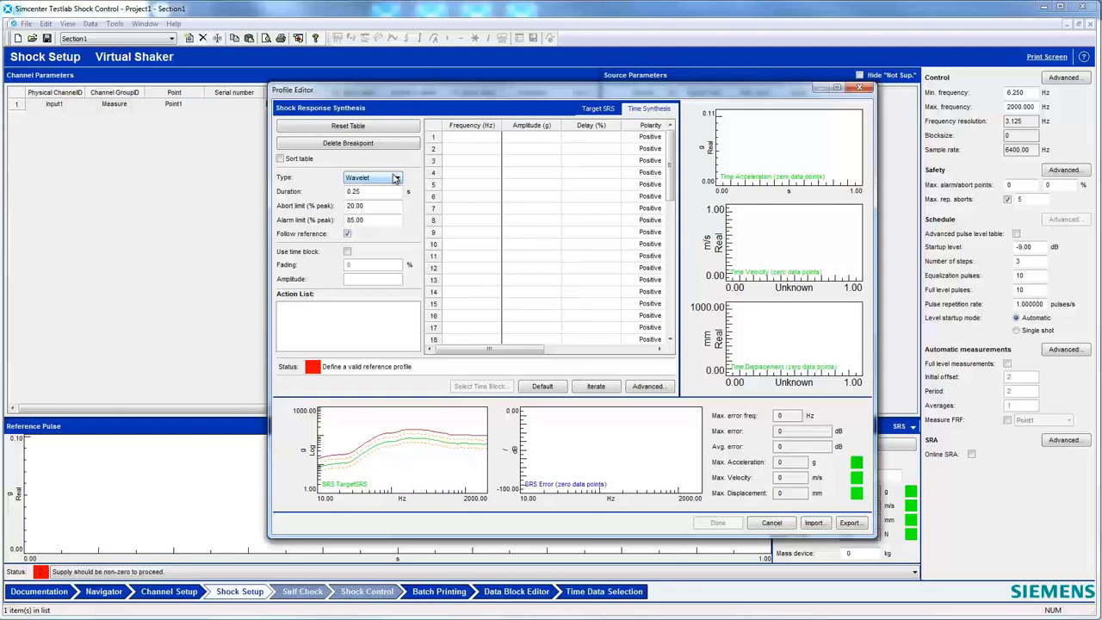
click(396, 177)
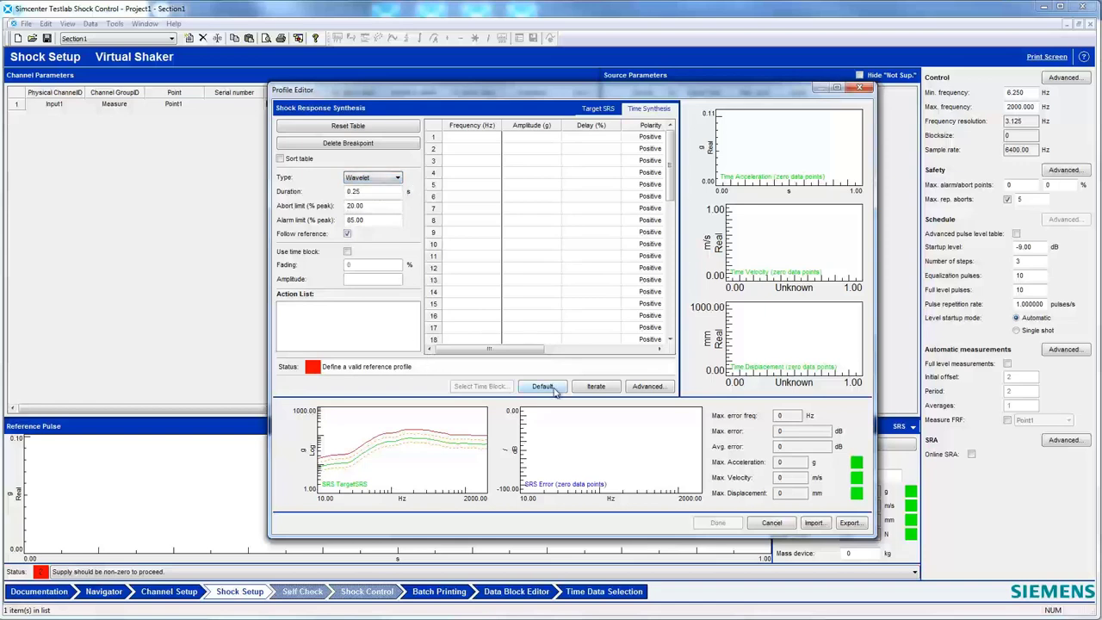
Synthesize a default wavelet pulse and iterate it until Verification OK at about 59 g peak.
click(543, 386)
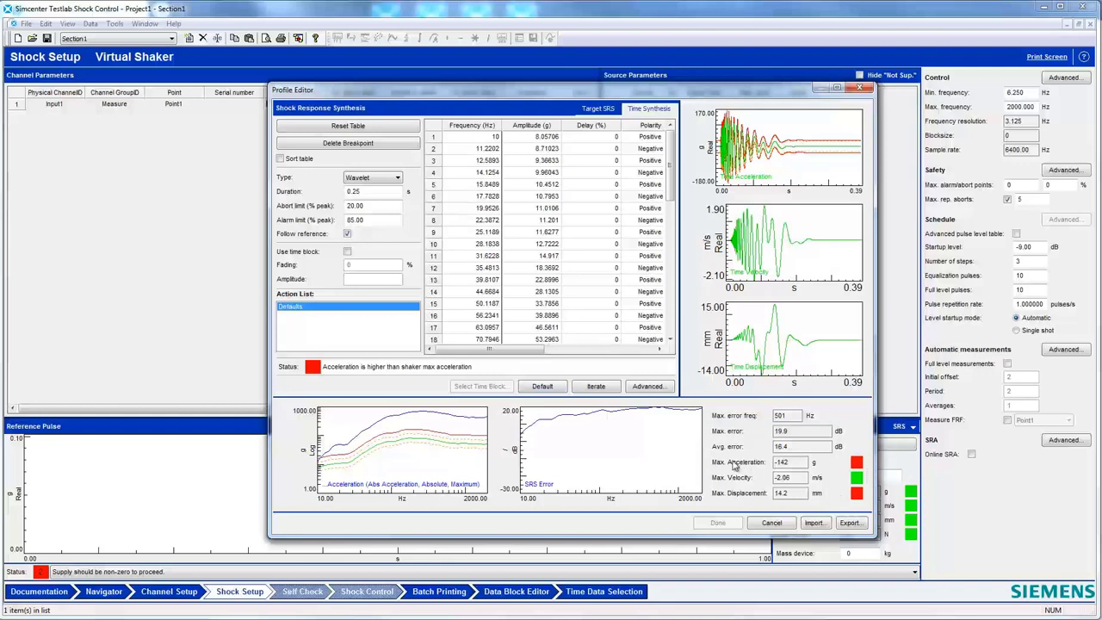
mouse_move(741, 461)
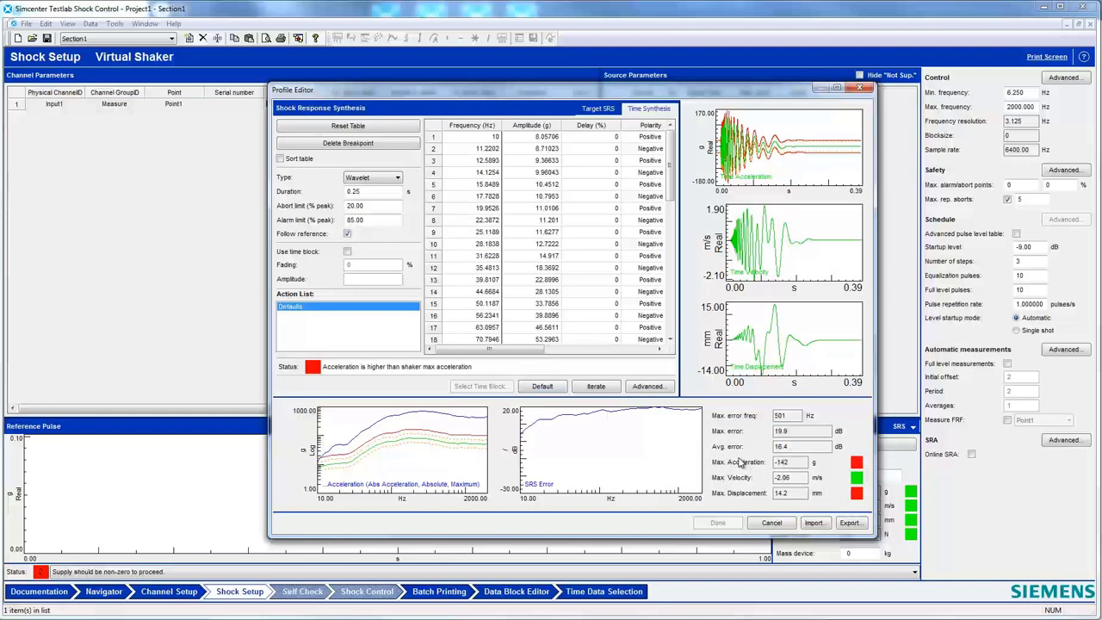
mouse_move(854, 462)
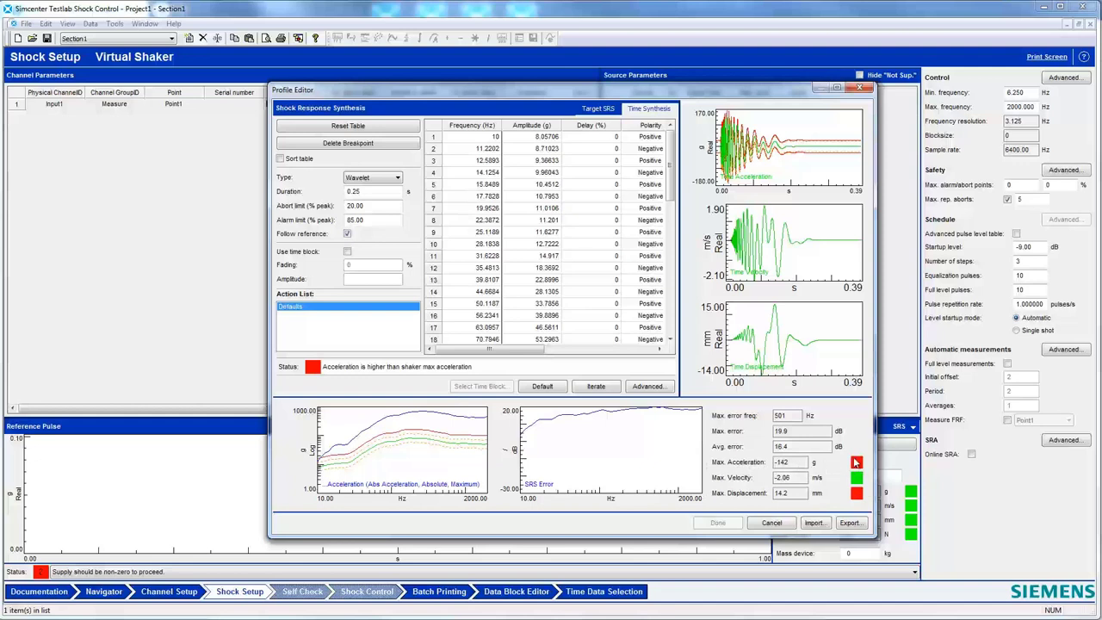
mouse_move(859, 466)
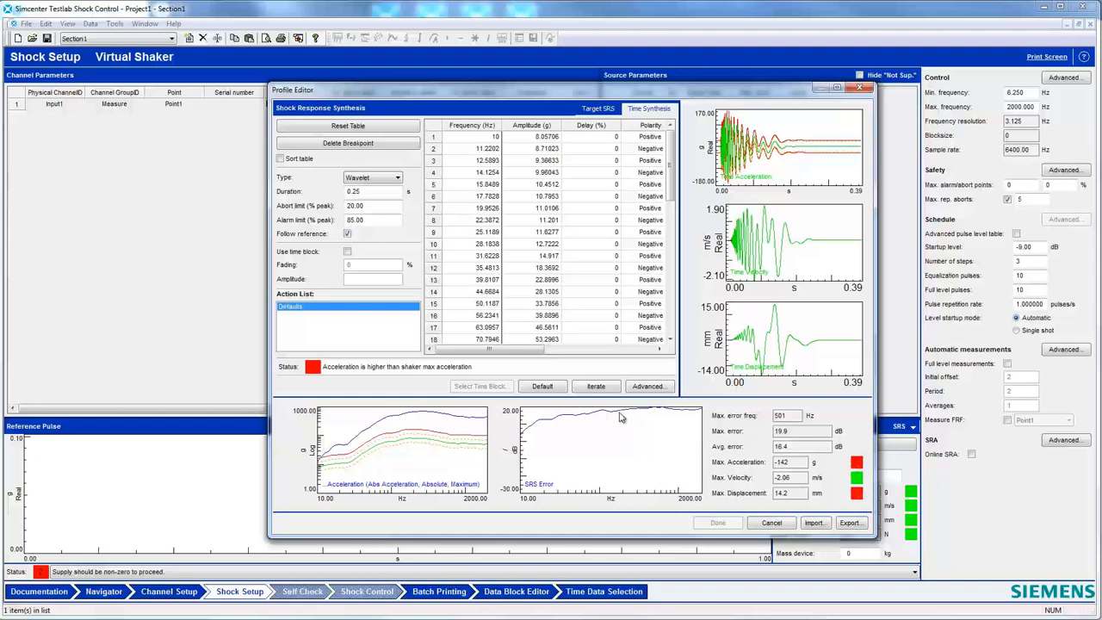
click(596, 386)
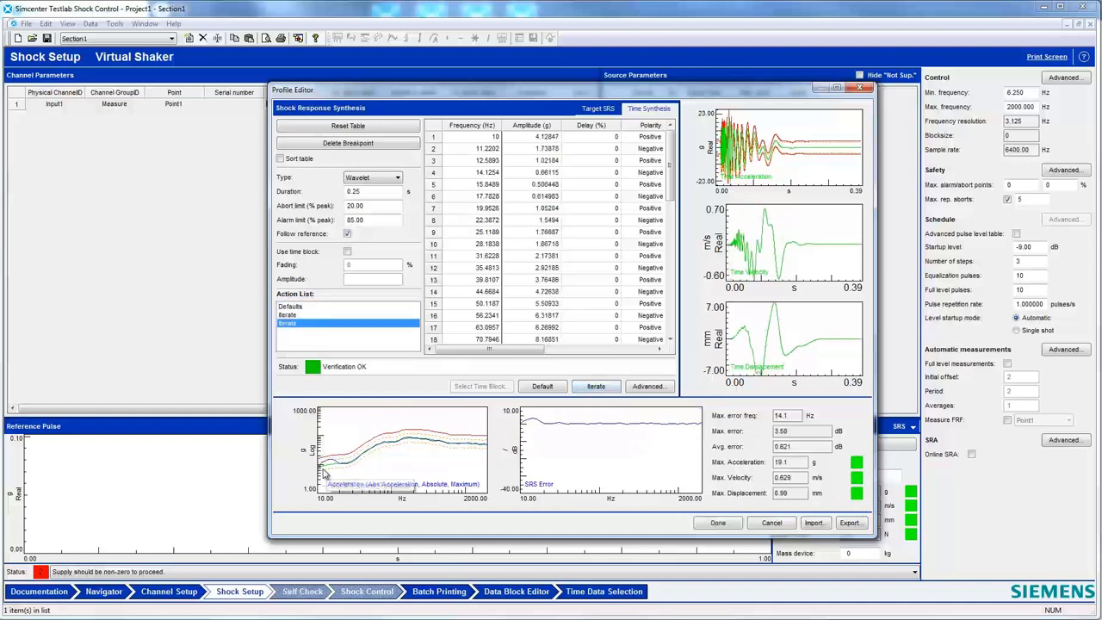
mouse_move(351, 466)
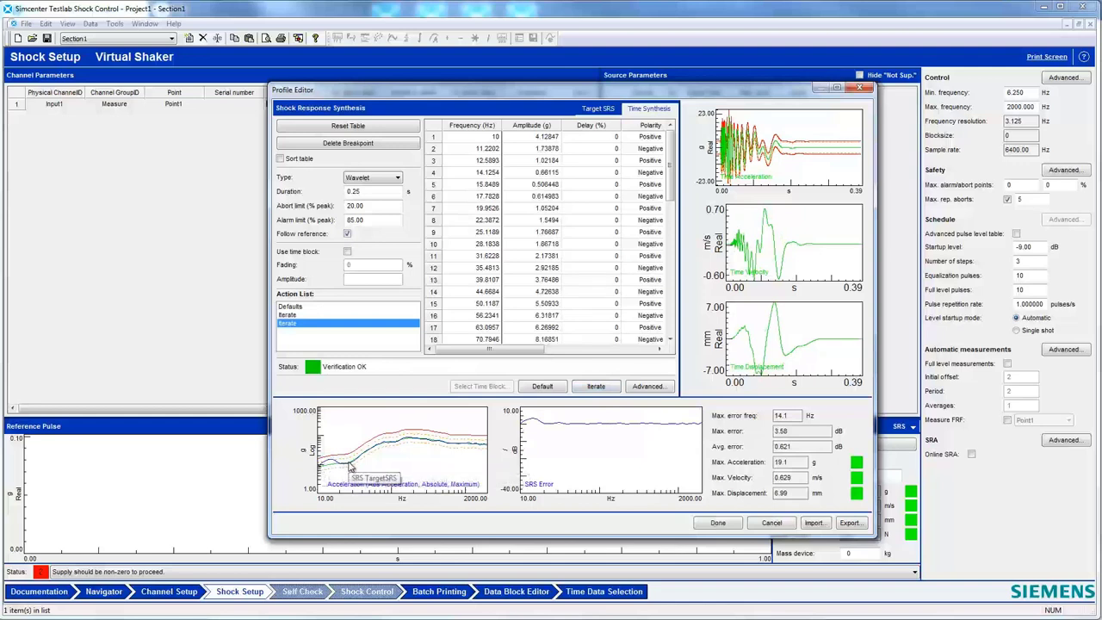